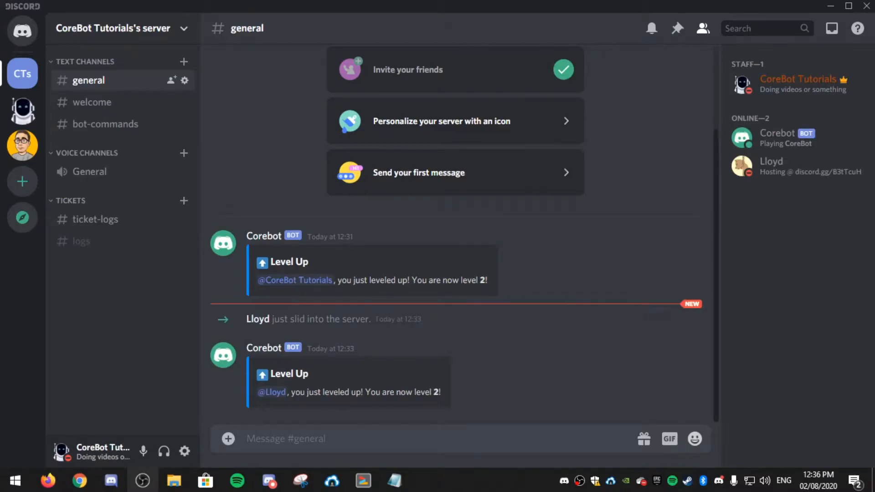
# Send -filter in #general to get CoreBot's Filter System help with list, add and remove
pyautogui.click(391, 438)
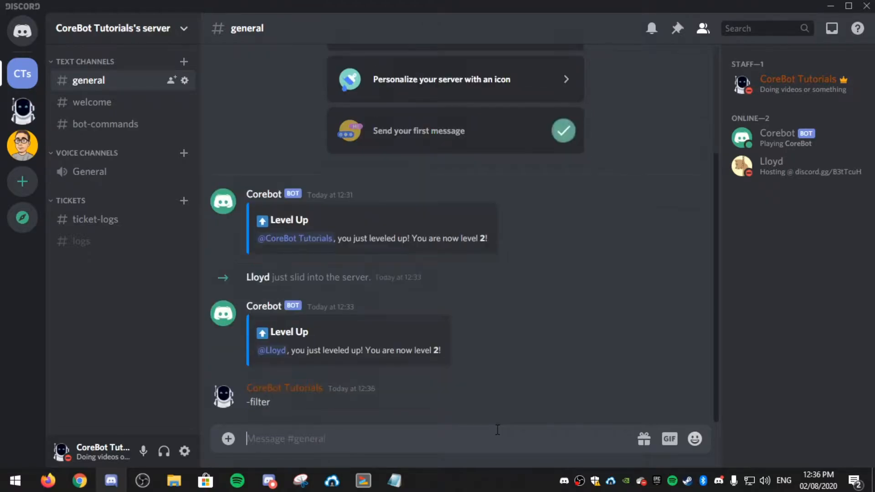
pyautogui.write('-filter')
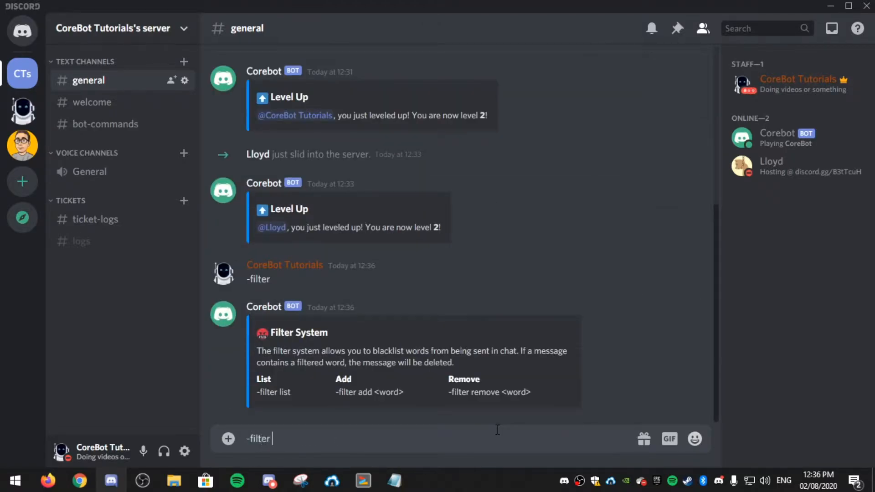
# Send -filter add emerald so CoreBot adds 'emerald' to the blacklist
pyautogui.write('add')
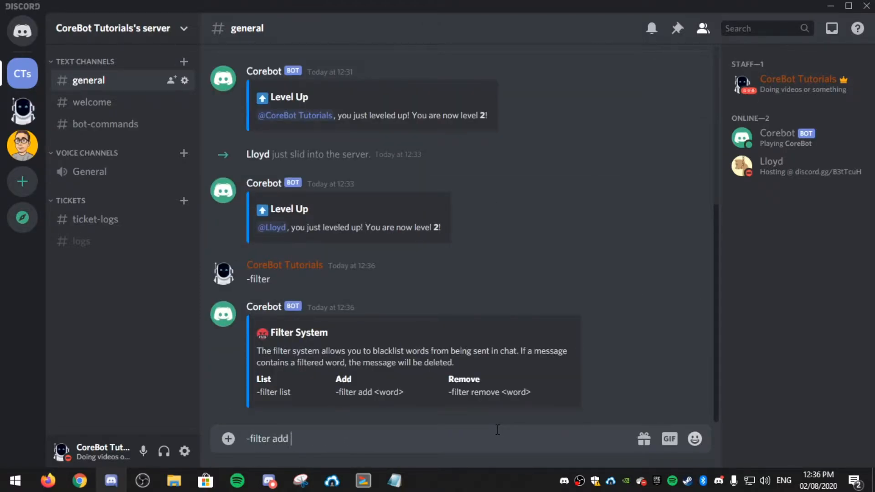
pyautogui.press('Return')
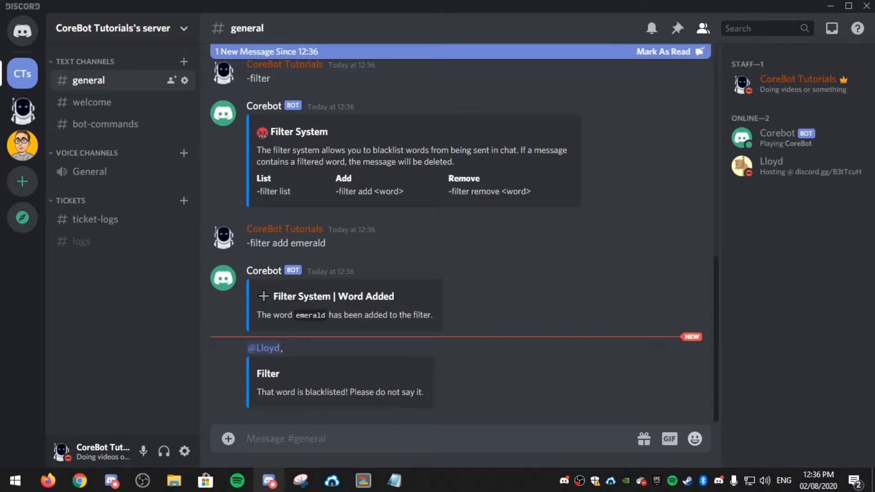
# Post 'emerald' in #general as the owner and confirm it stays visible
pyautogui.scroll(3)
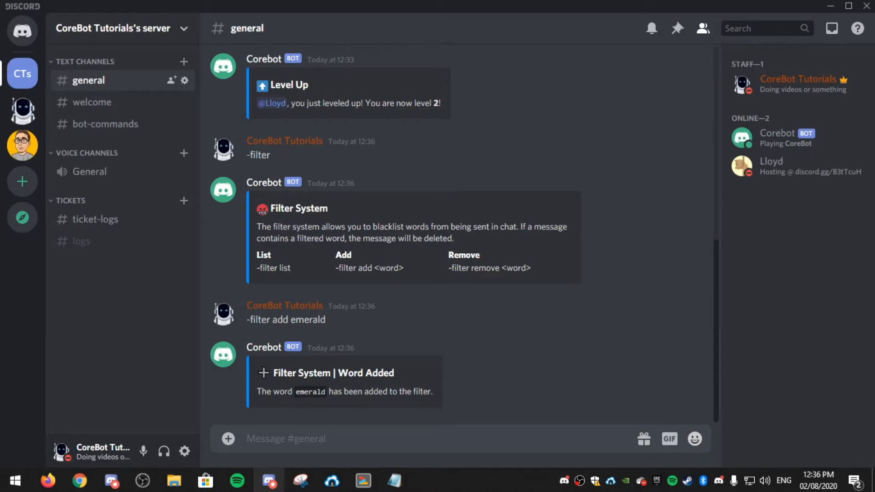
pyautogui.write('by')
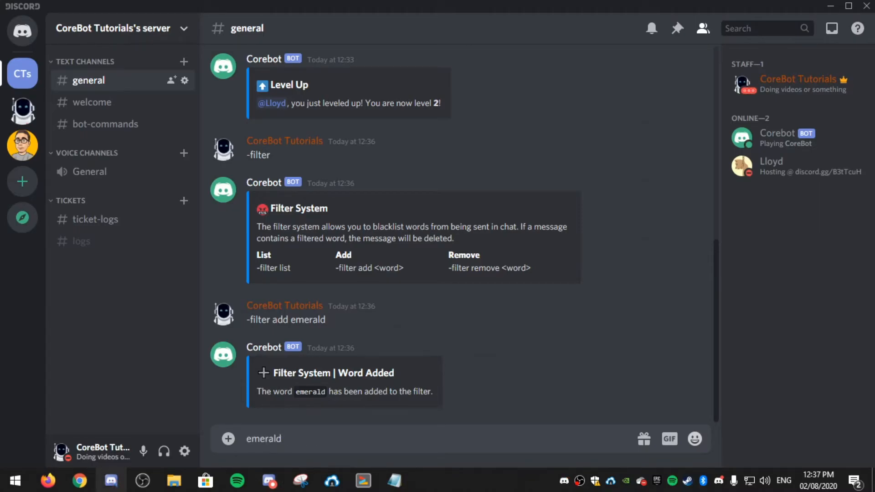
pyautogui.press('Return')
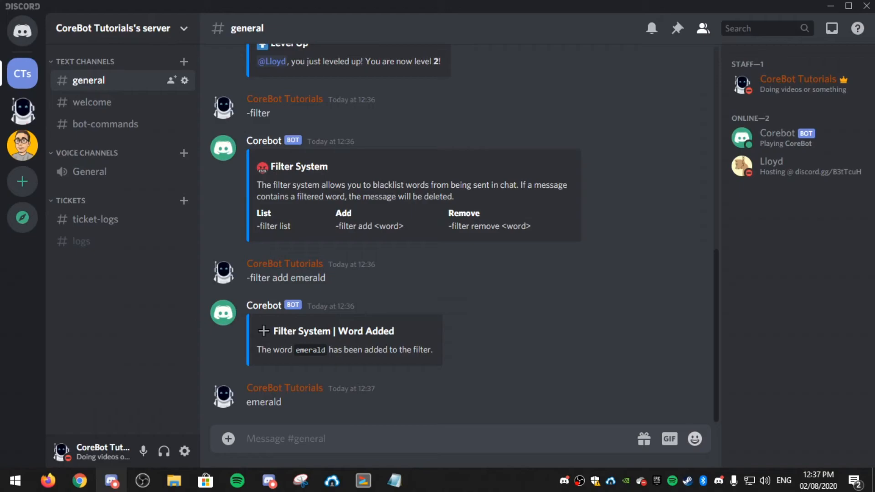